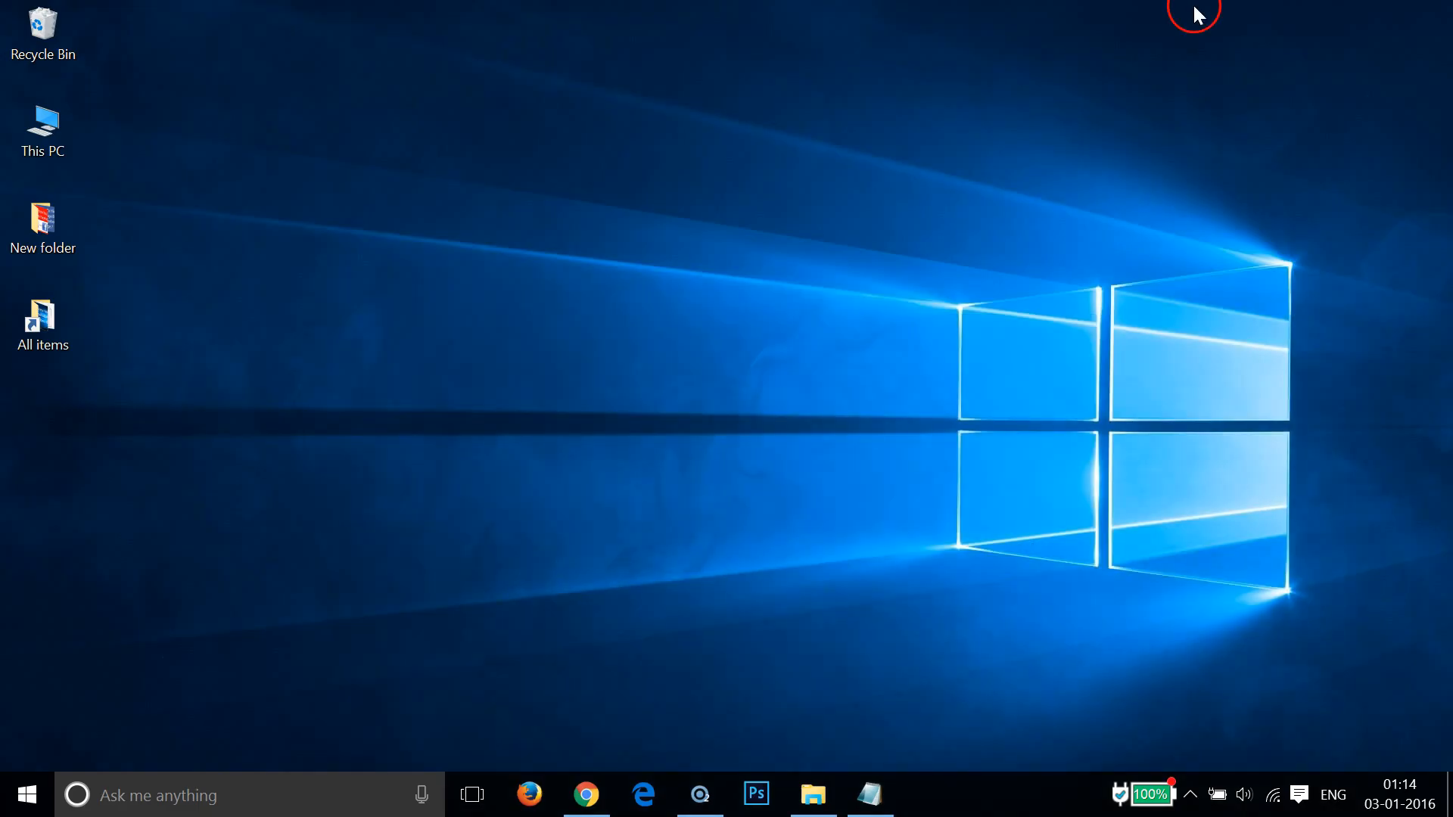
mouse_move(631, 348)
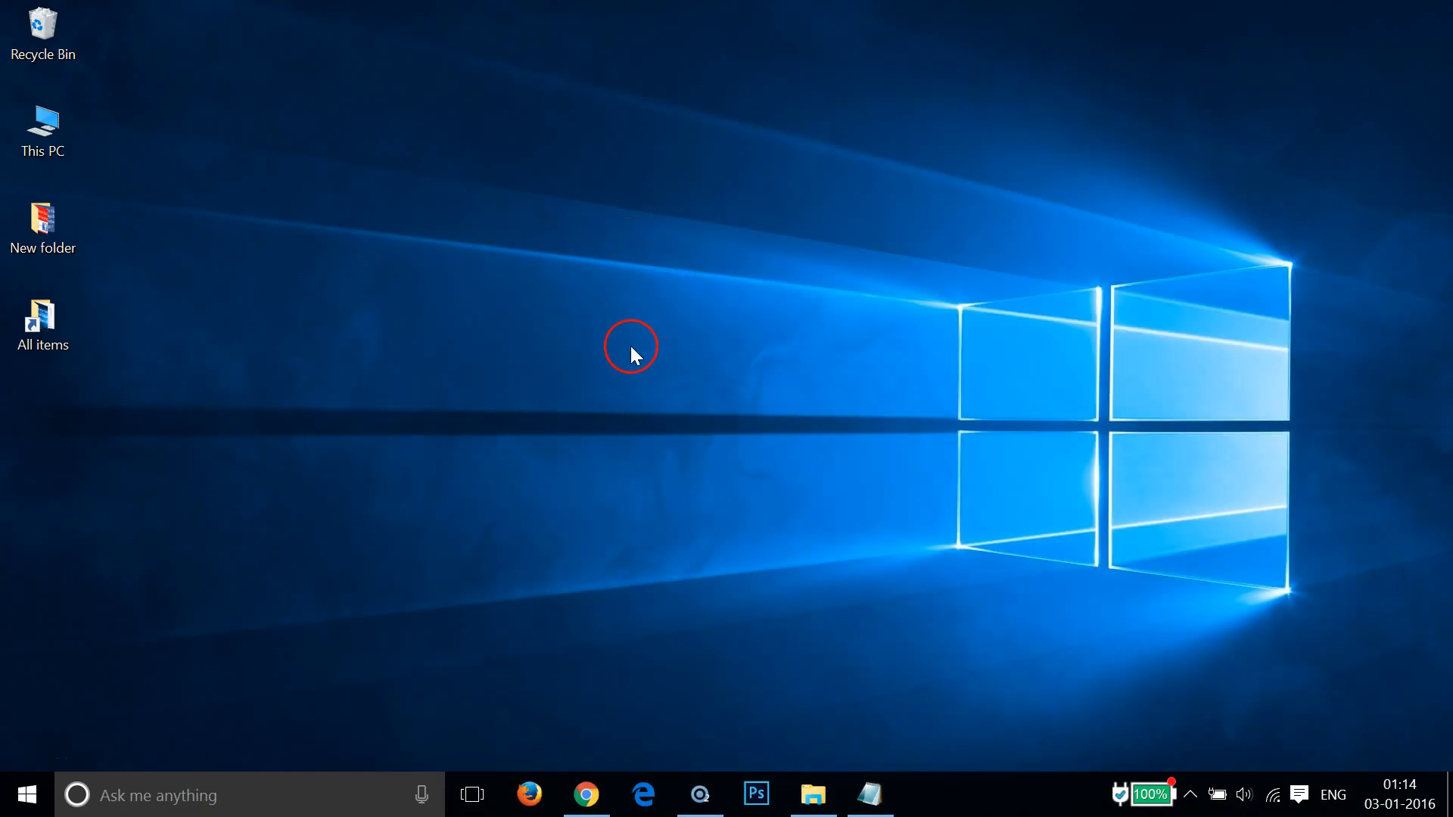
Start a new desktop shortcut from the desktop's New menu
right_click(630, 355)
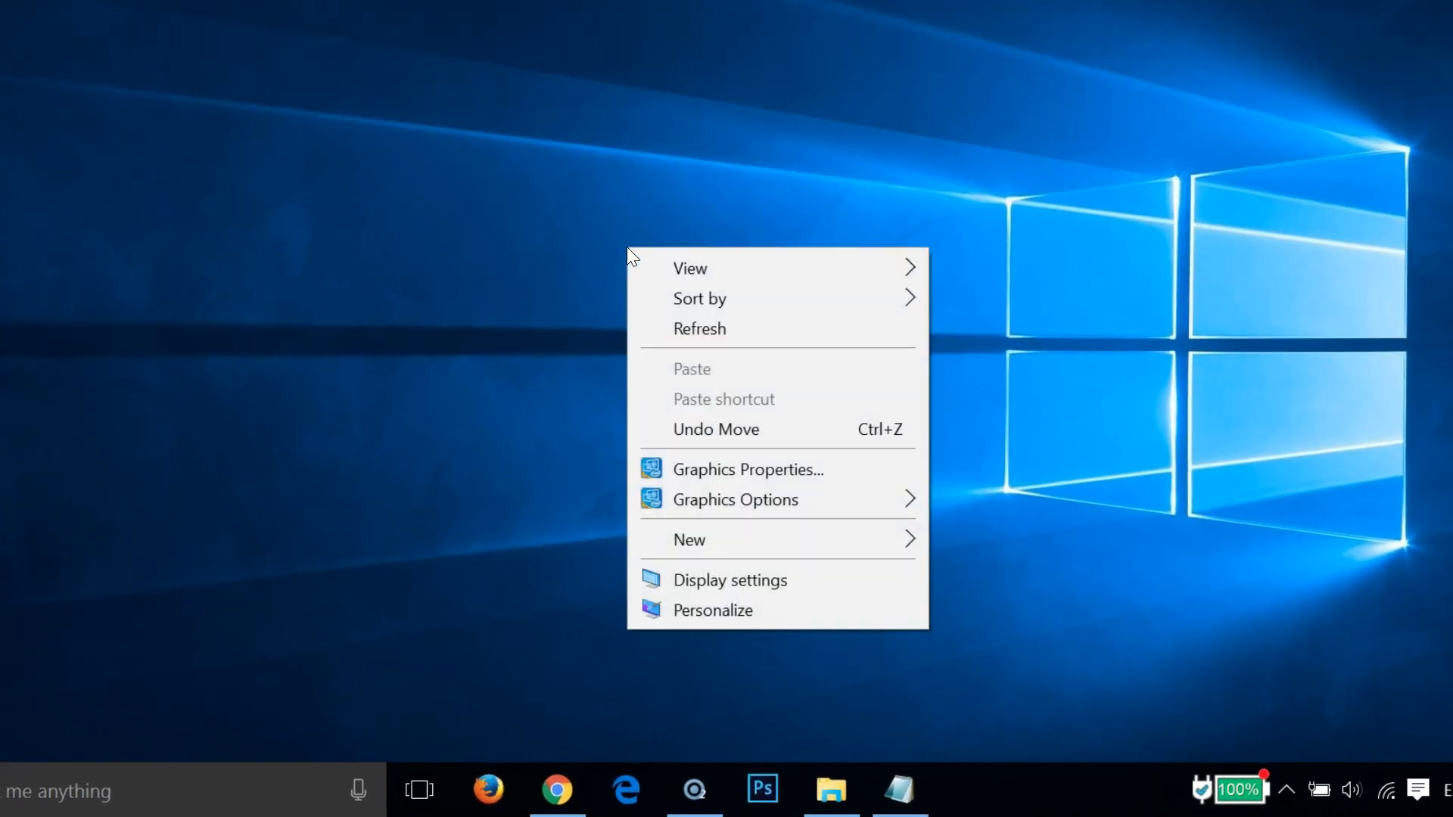
click(690, 539)
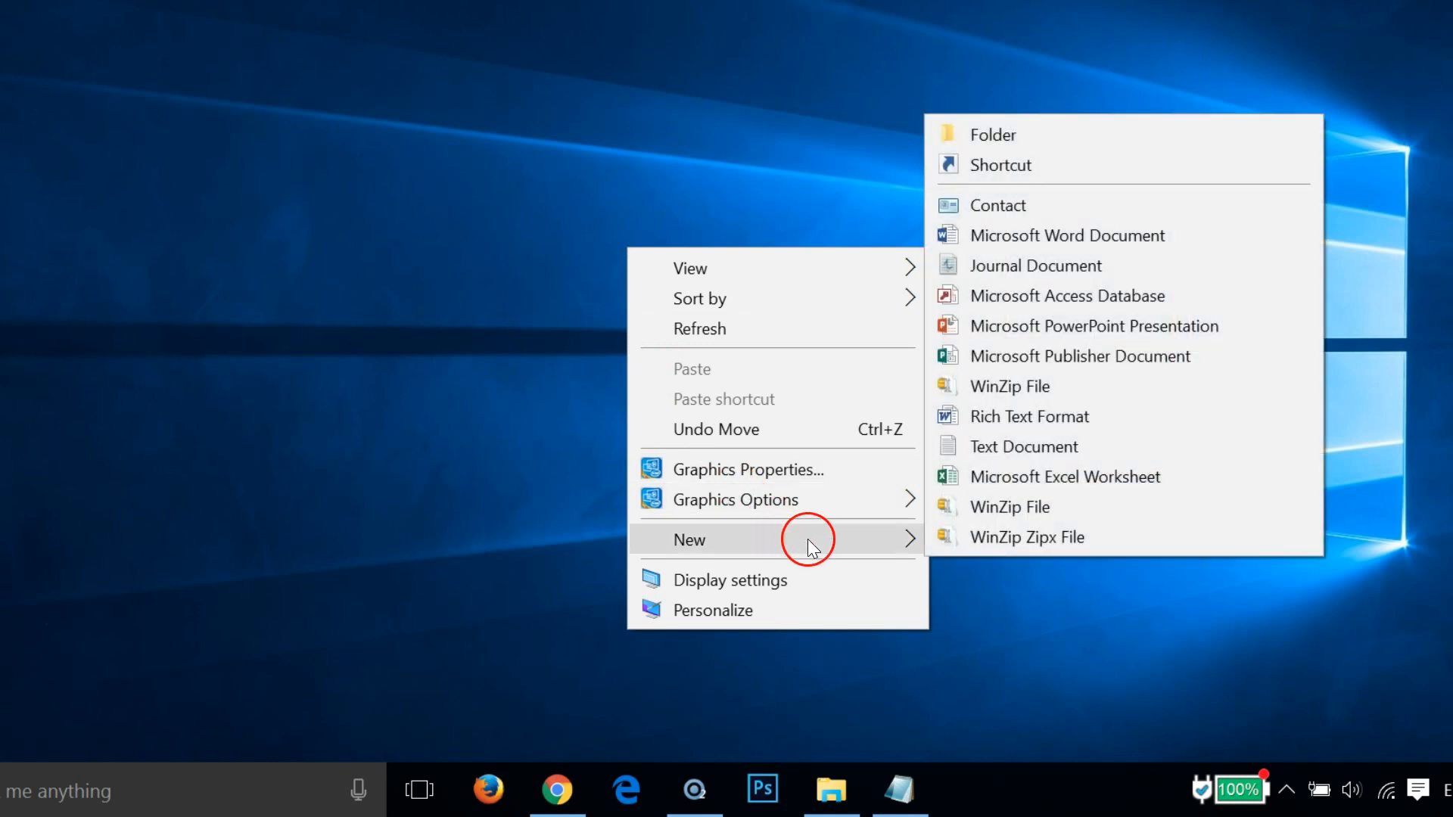
mouse_move(900, 544)
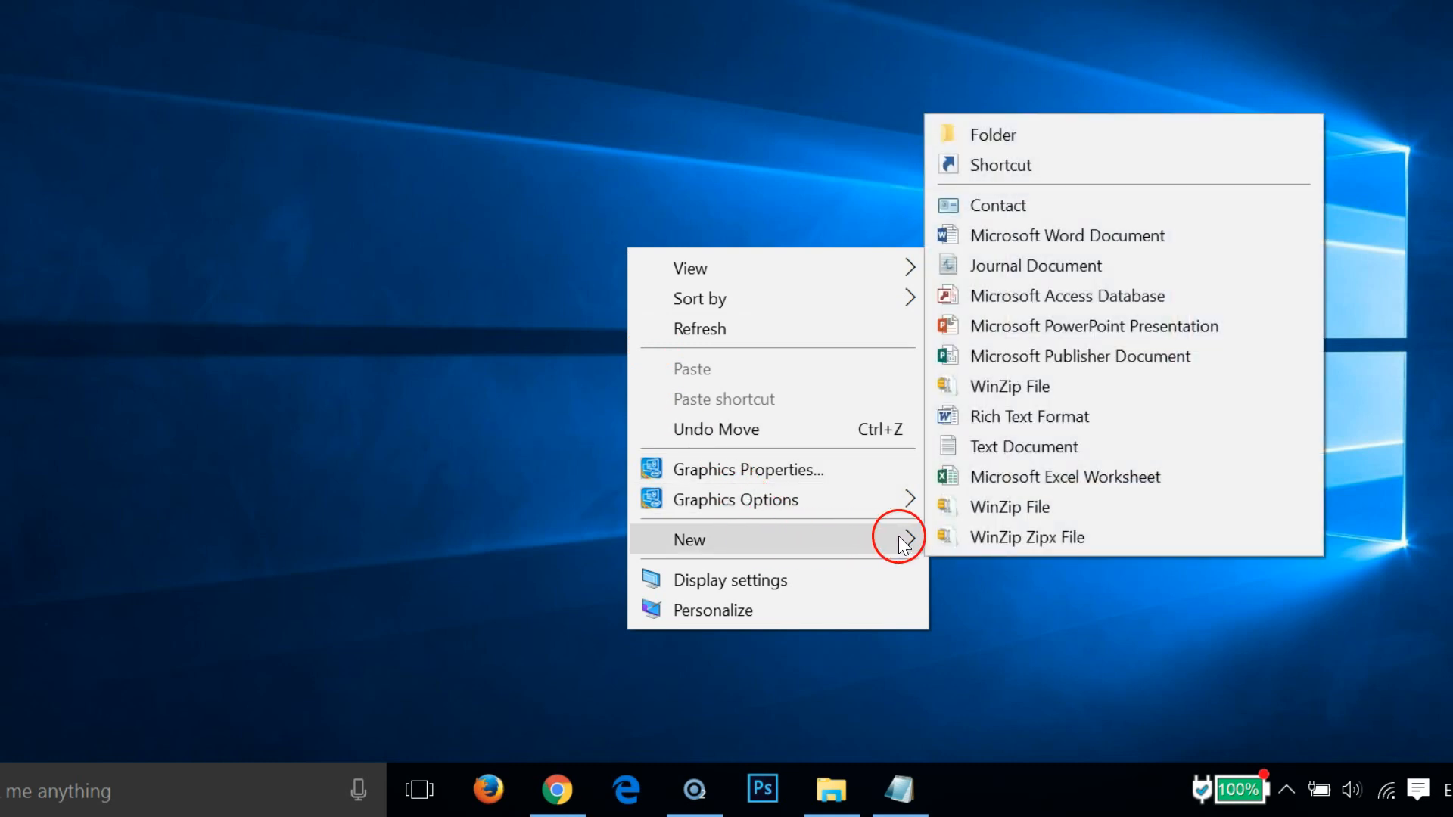
click(1002, 165)
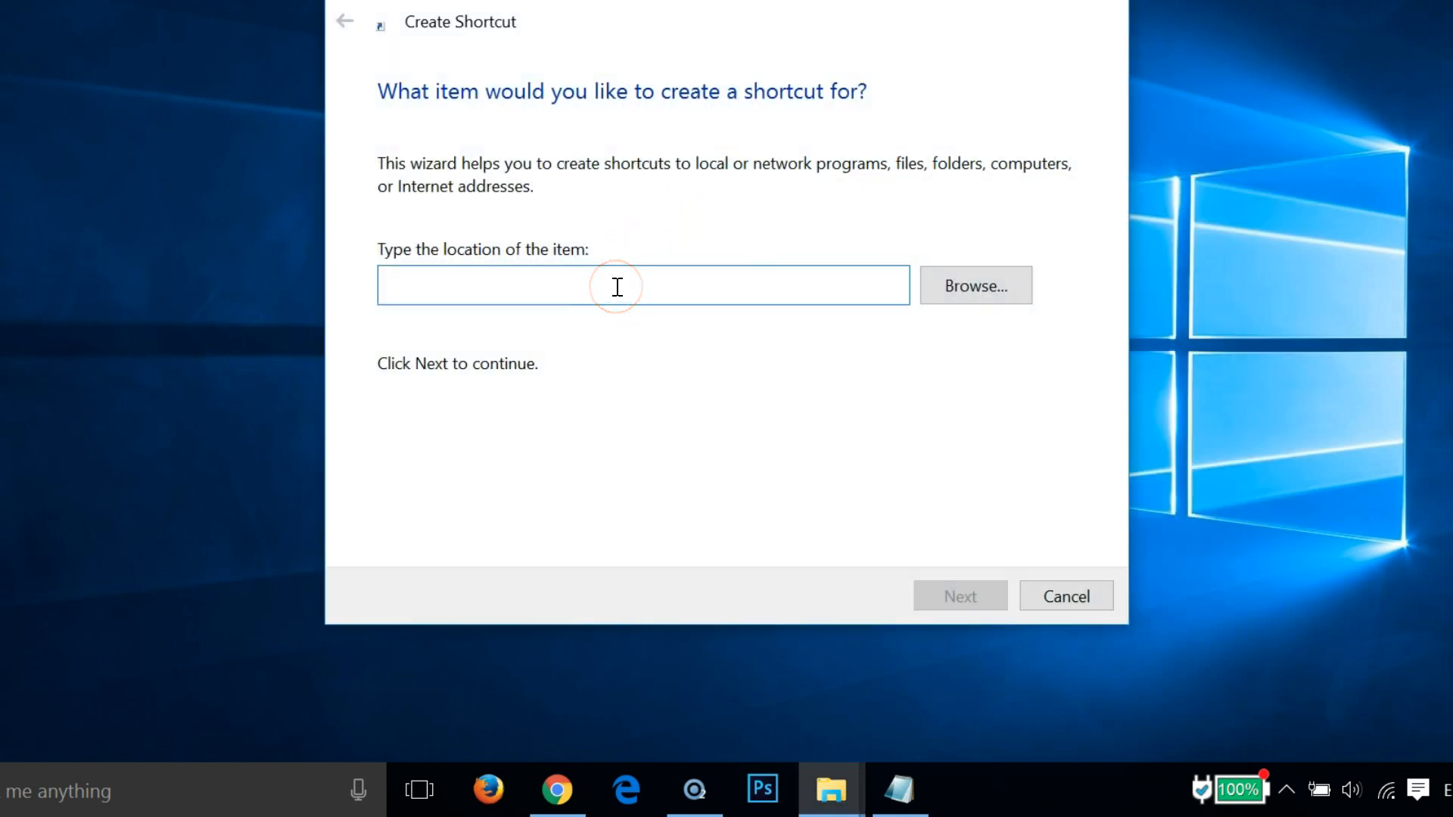
Create the 'shutdown' shortcut with location 'shutdown /s /t 0' and finish the wizard
text(shut)
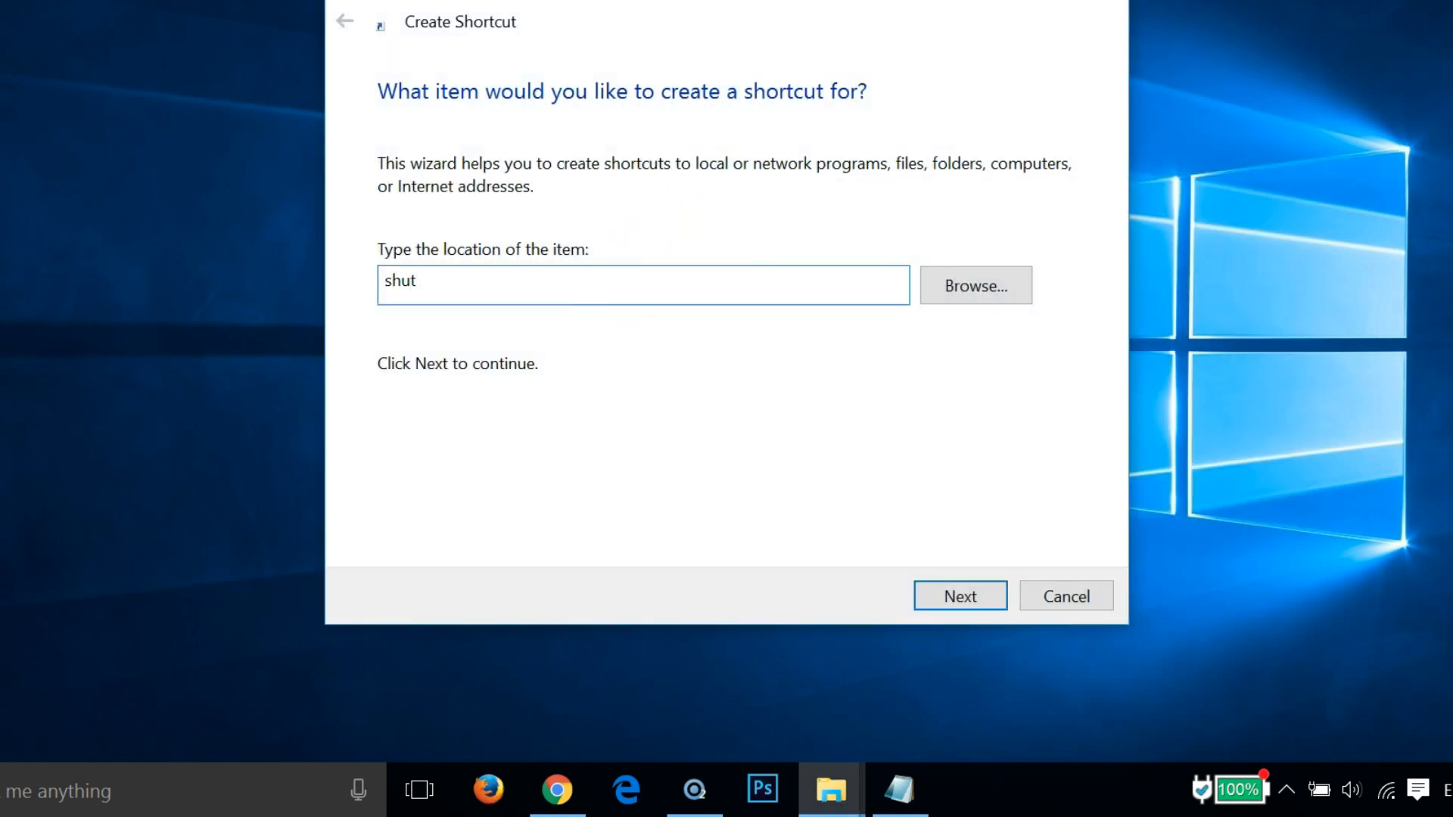
text(do)
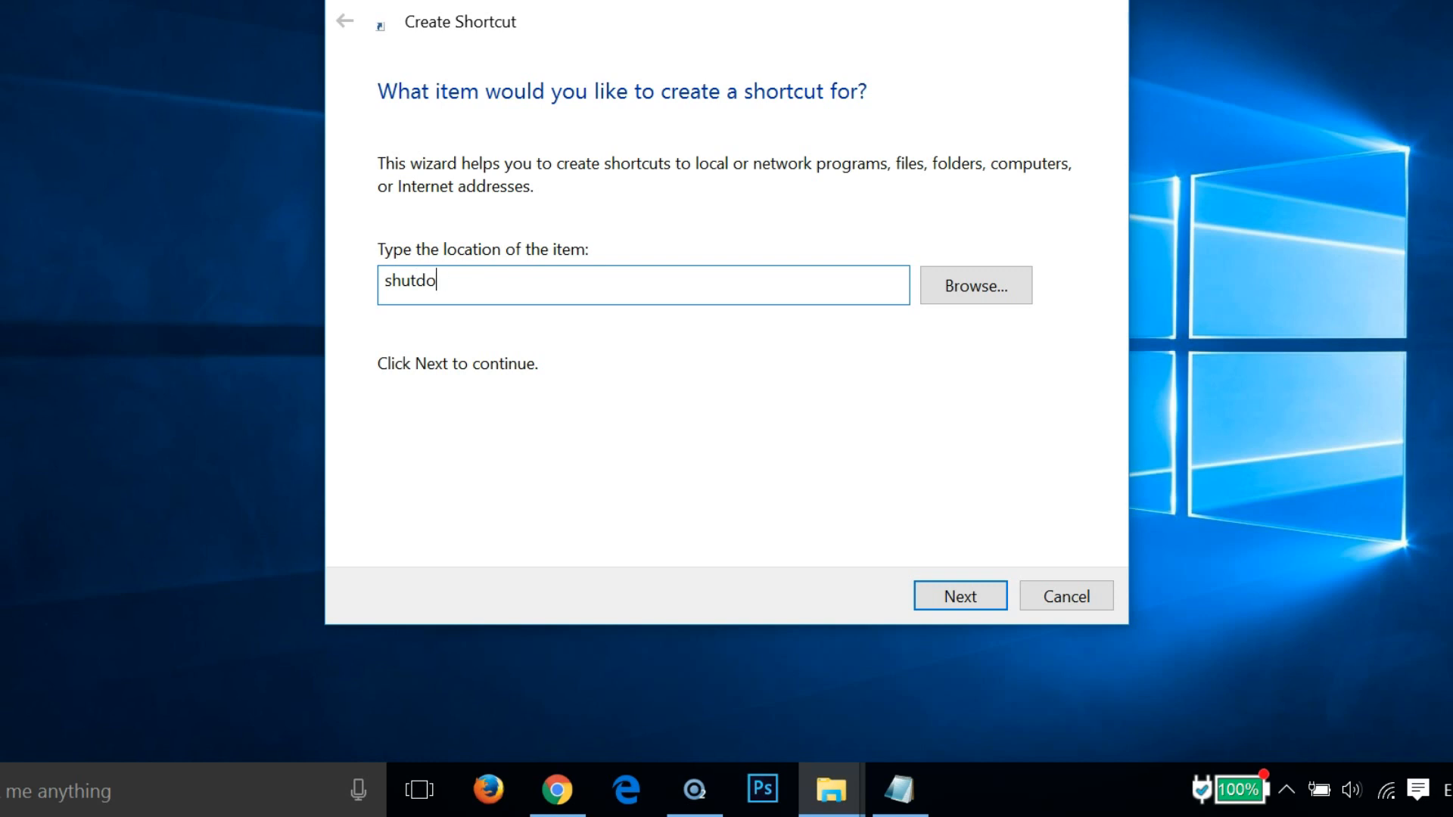
text(wn /s /)
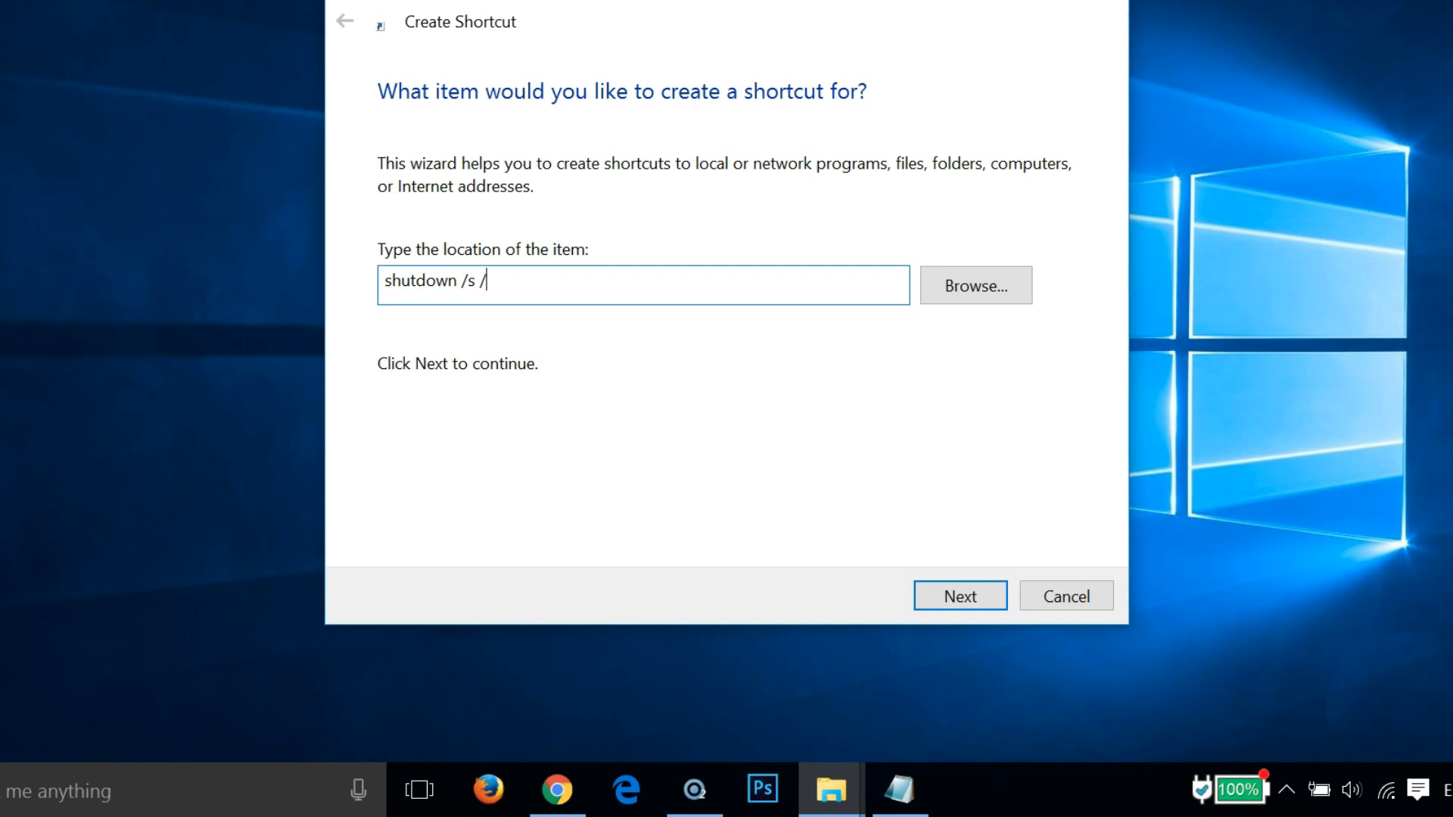
text(t)
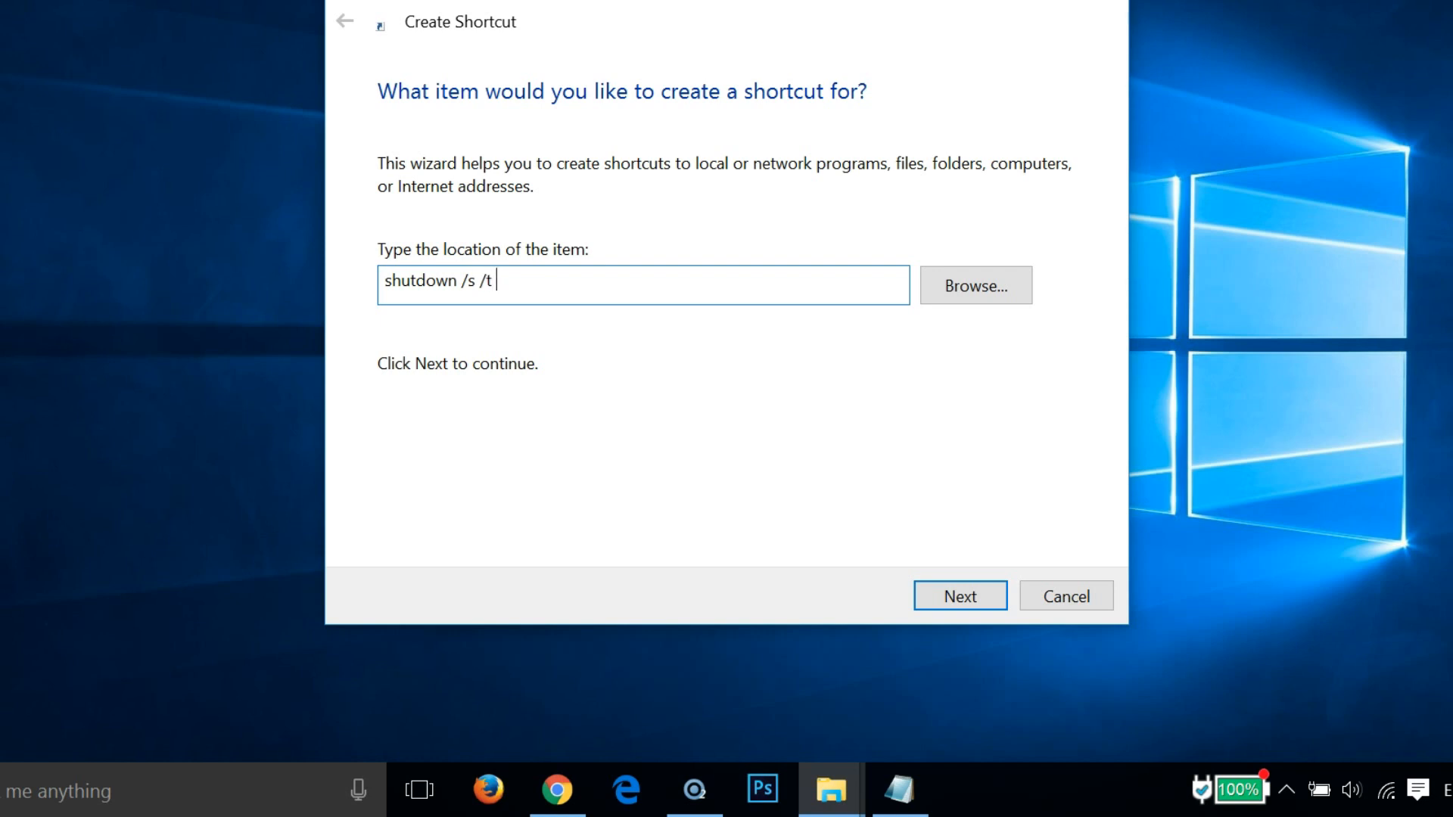
text(0)
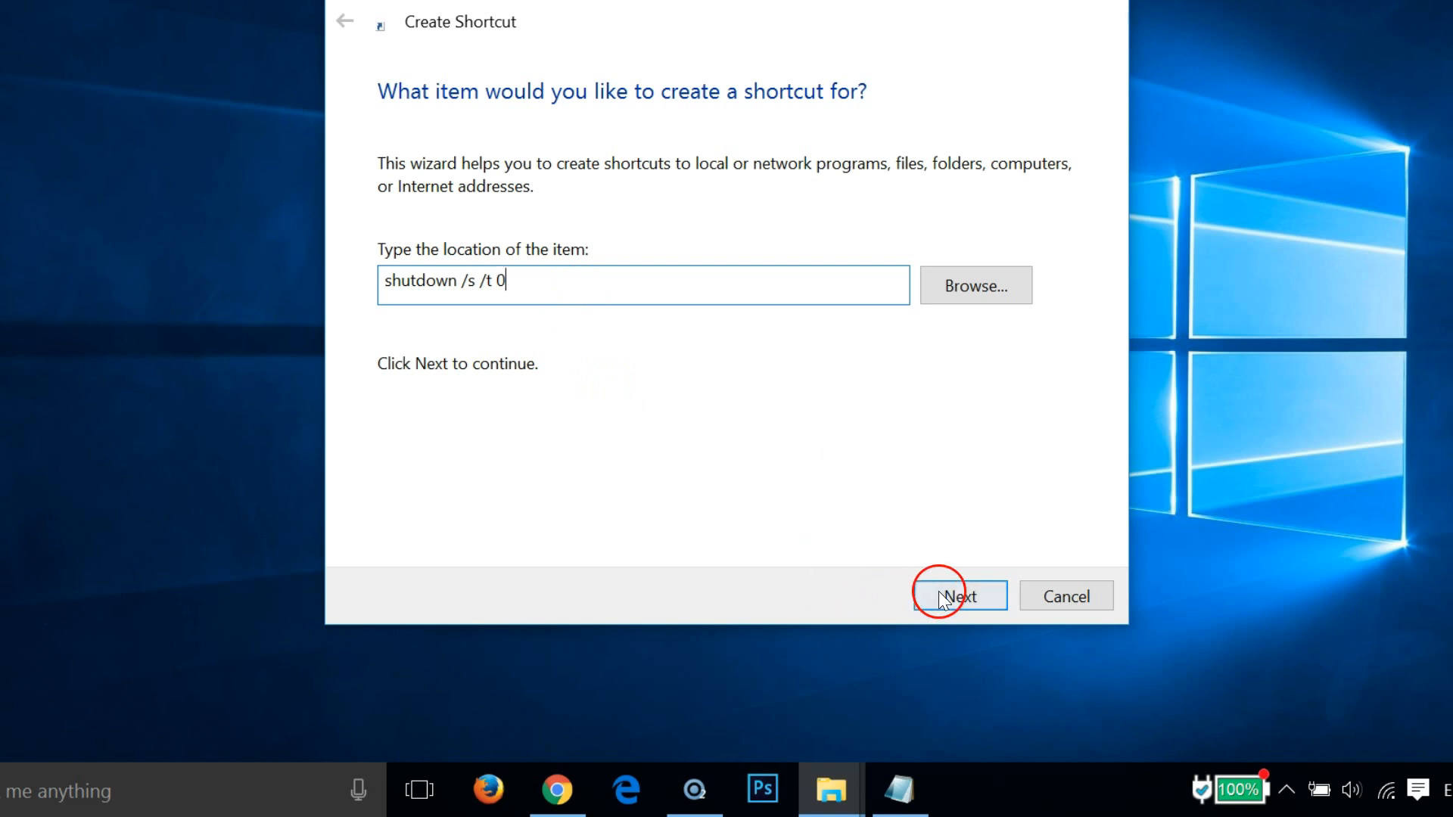
click(959, 595)
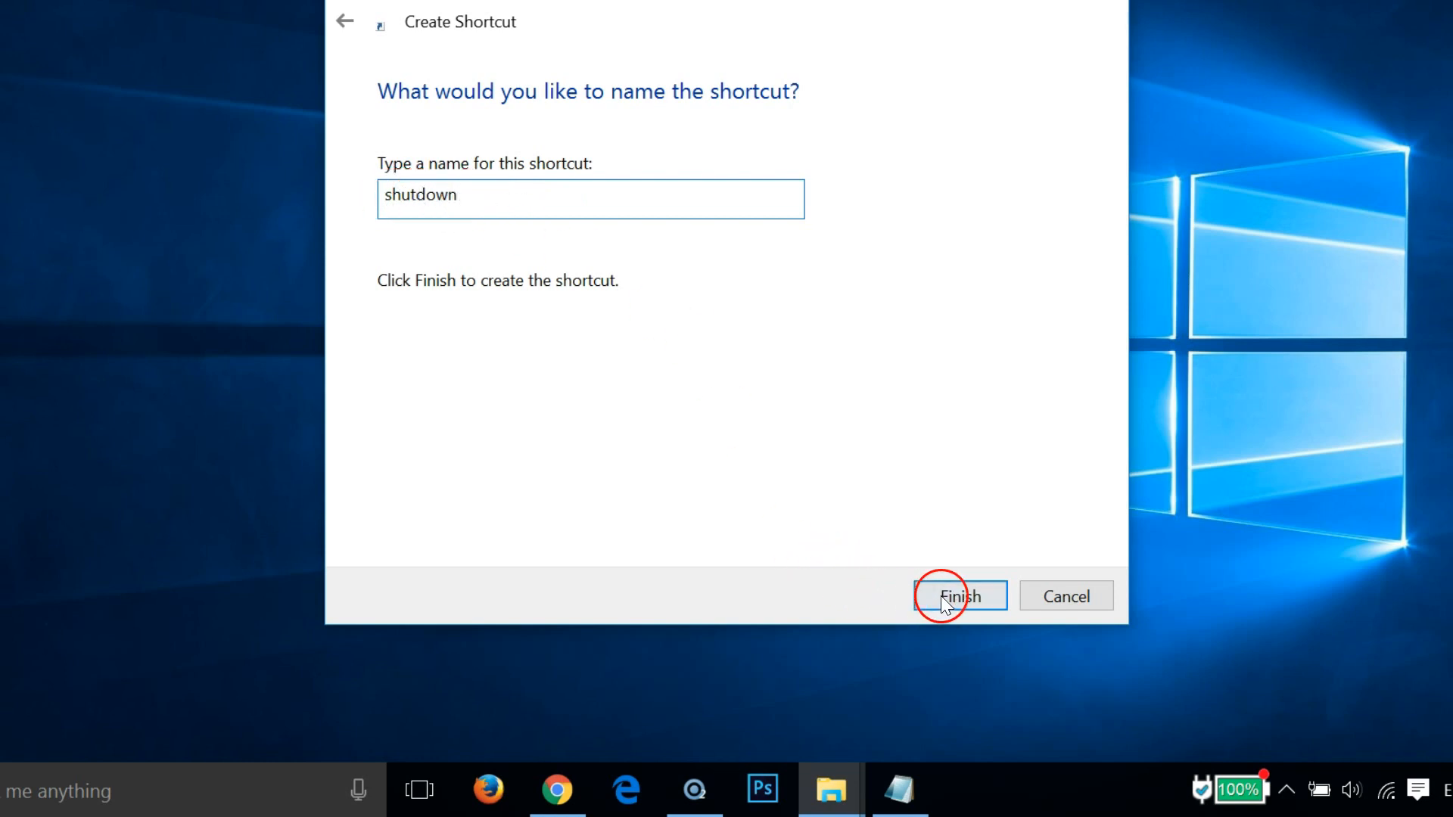
click(959, 595)
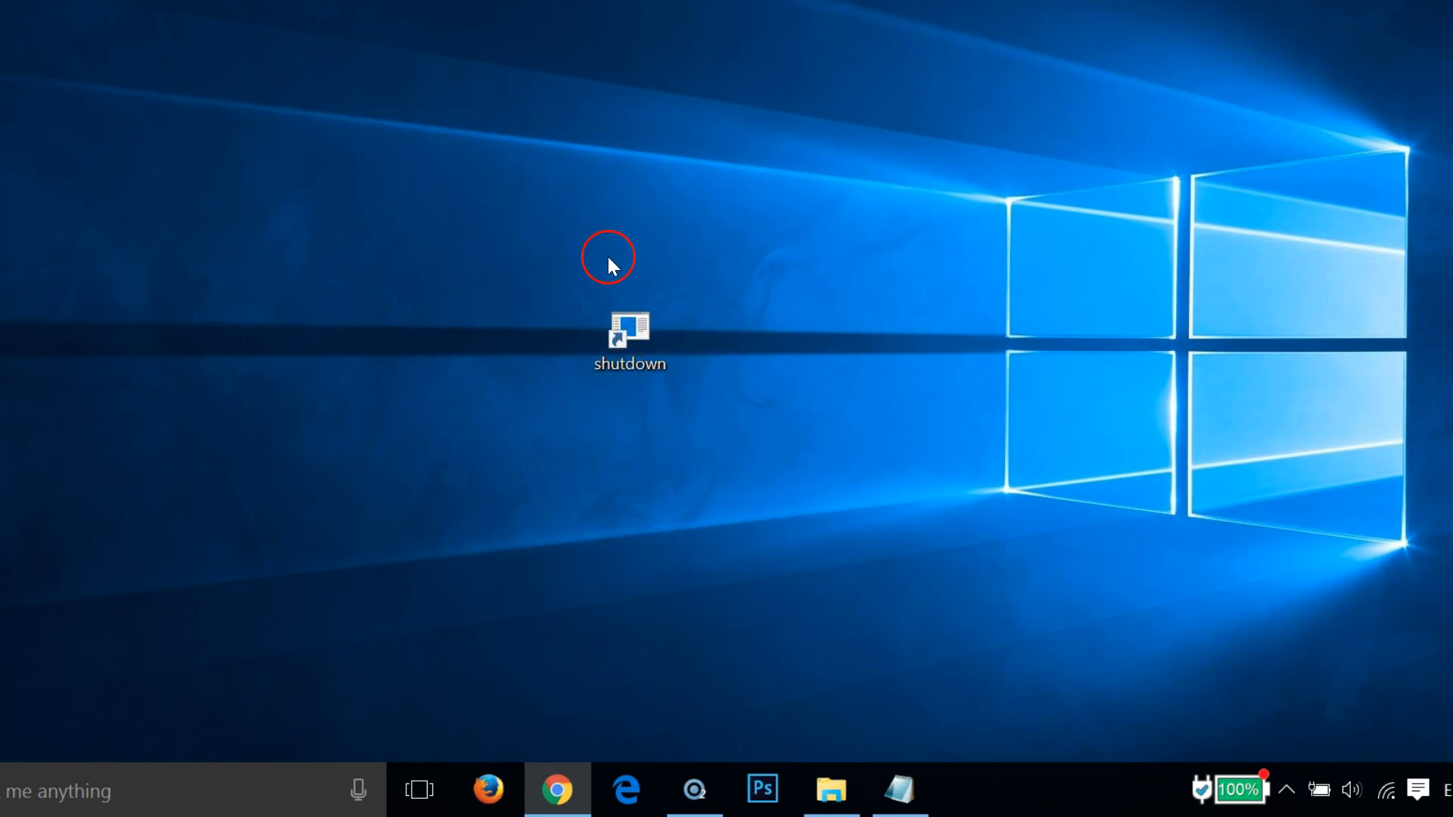
mouse_move(697, 350)
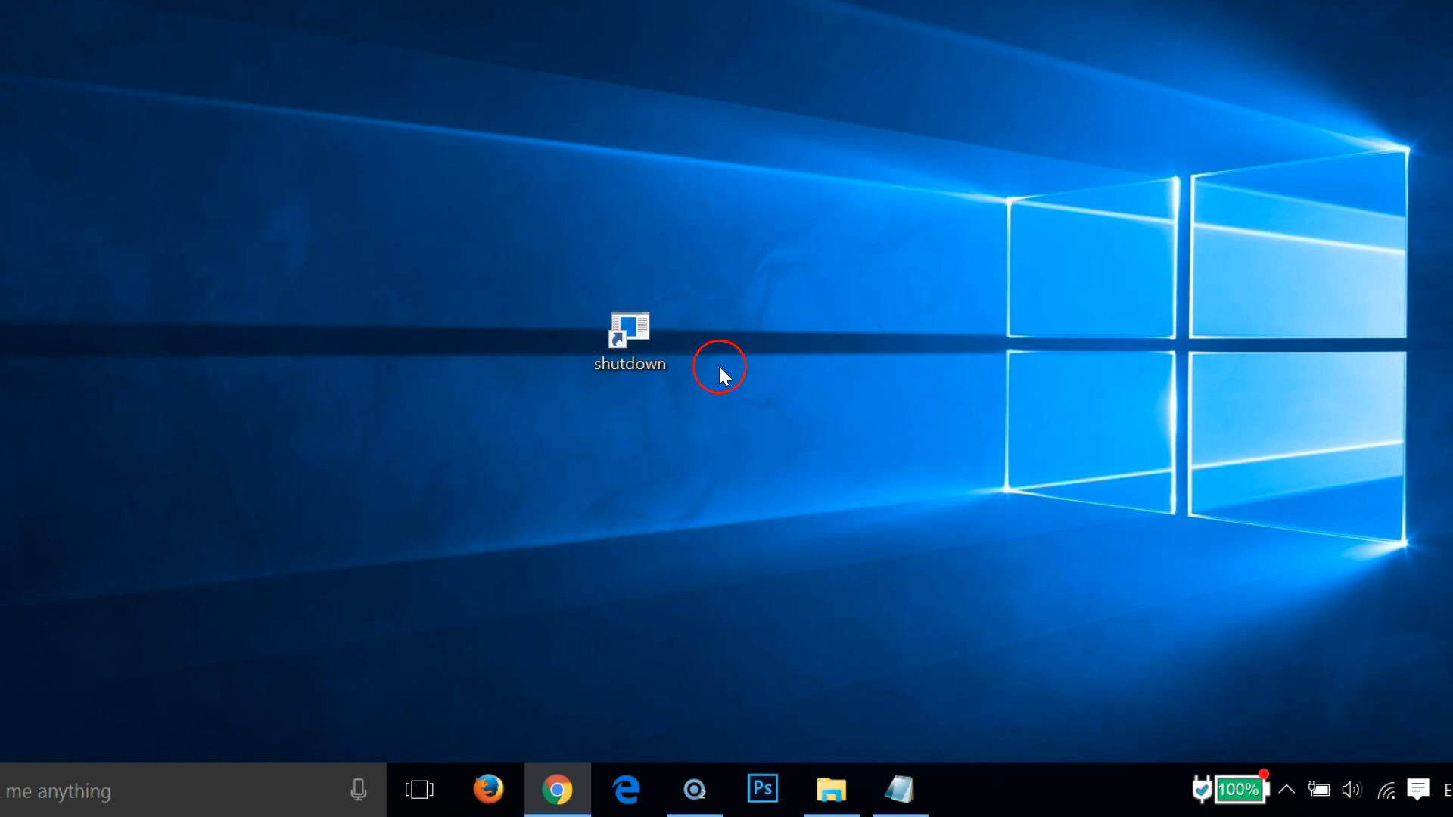
Select the shutdown shortcut and show its context menu
click(629, 338)
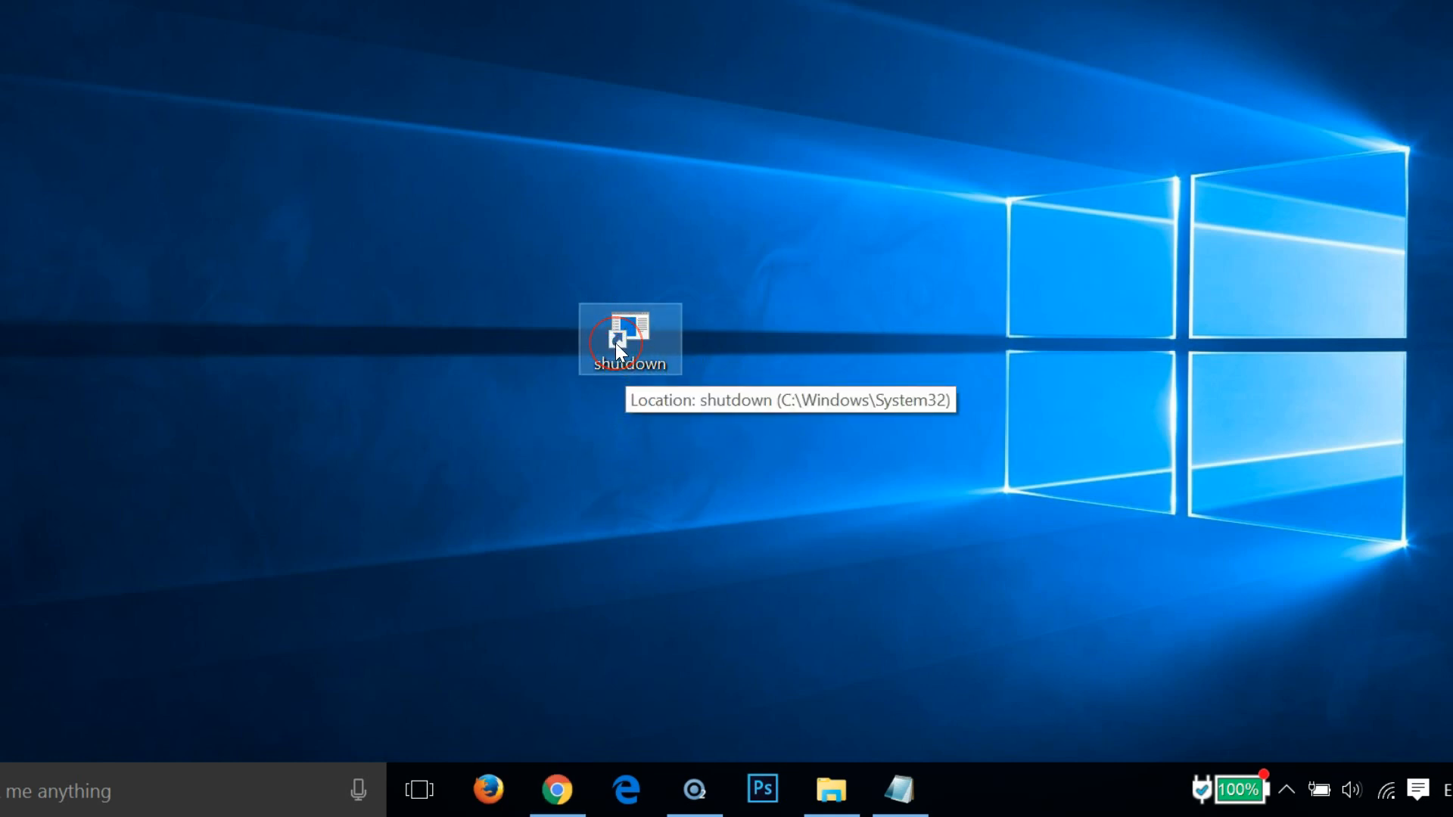
right_click(616, 348)
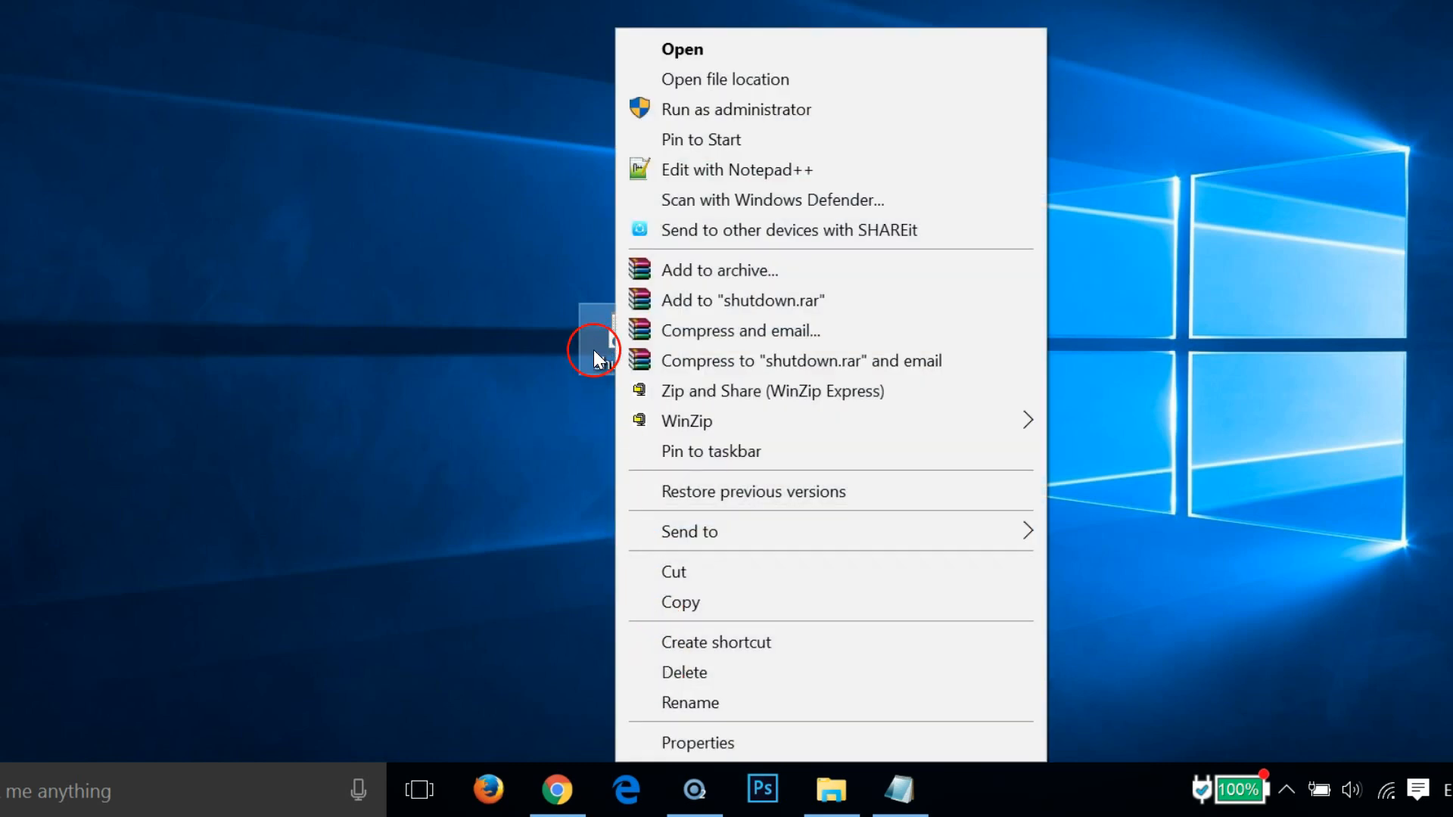
mouse_move(682, 725)
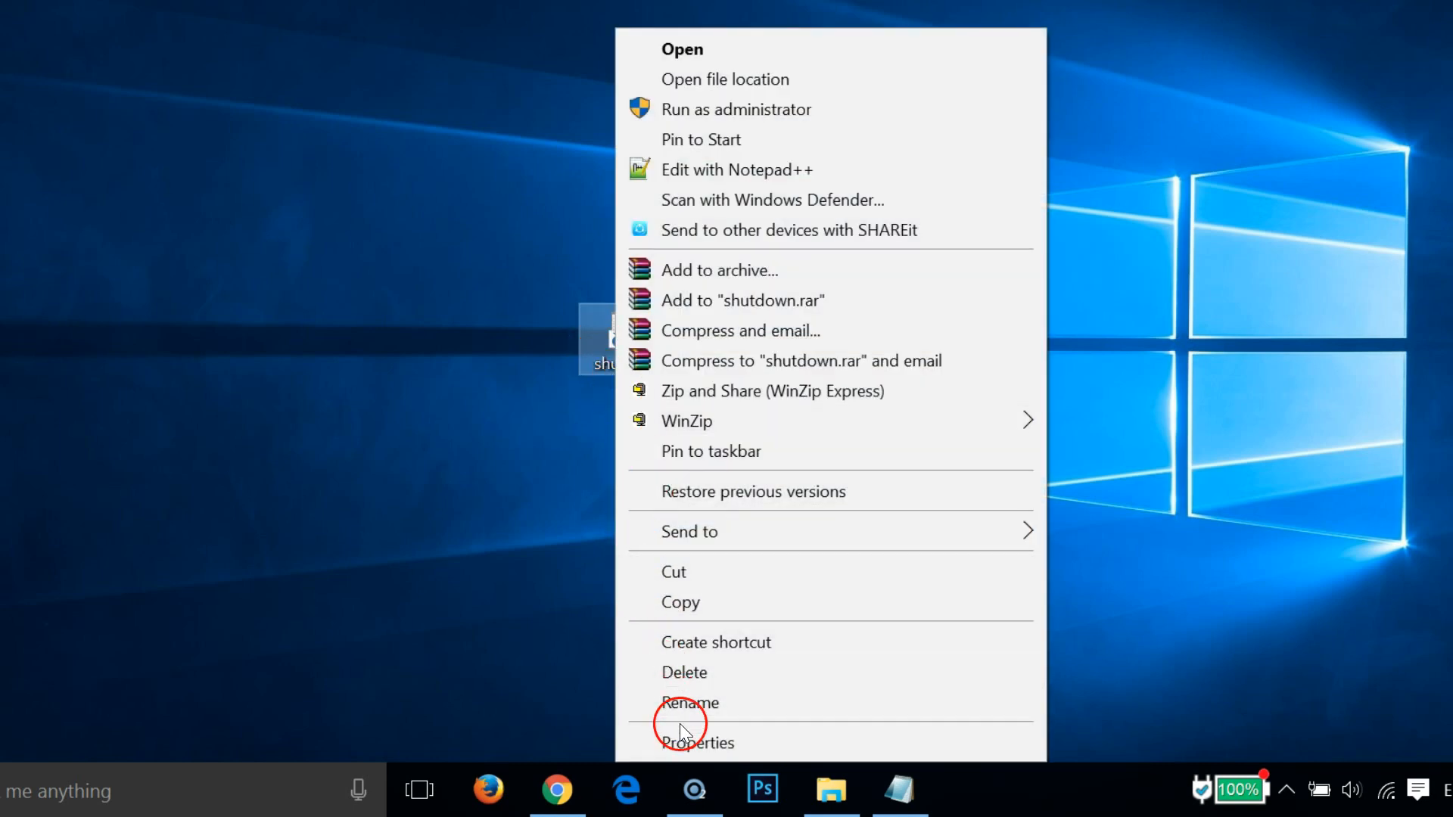
Open the shutdown shortcut's Properties and choose Change Icon on the Shortcut tab
click(696, 742)
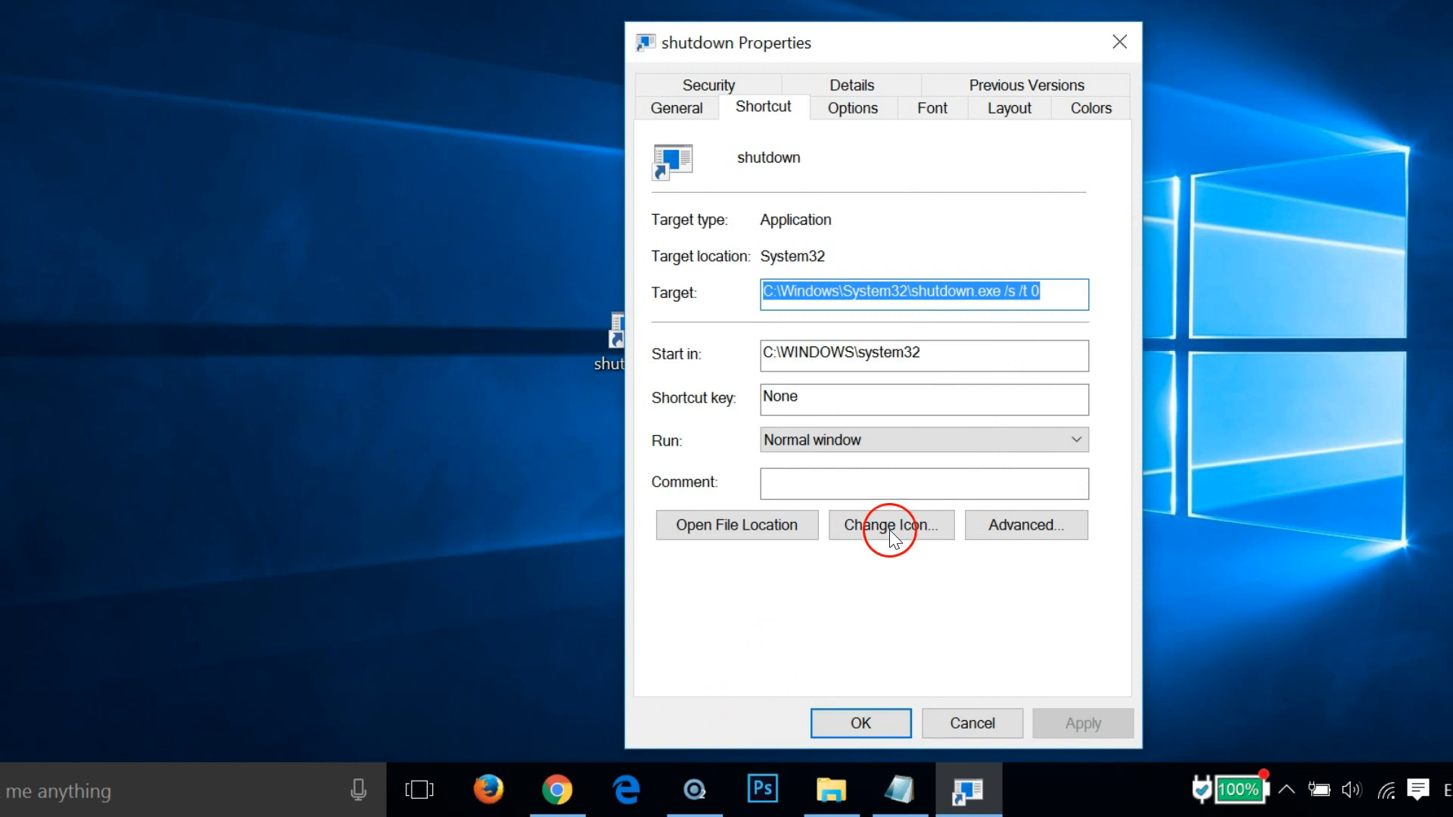
click(890, 525)
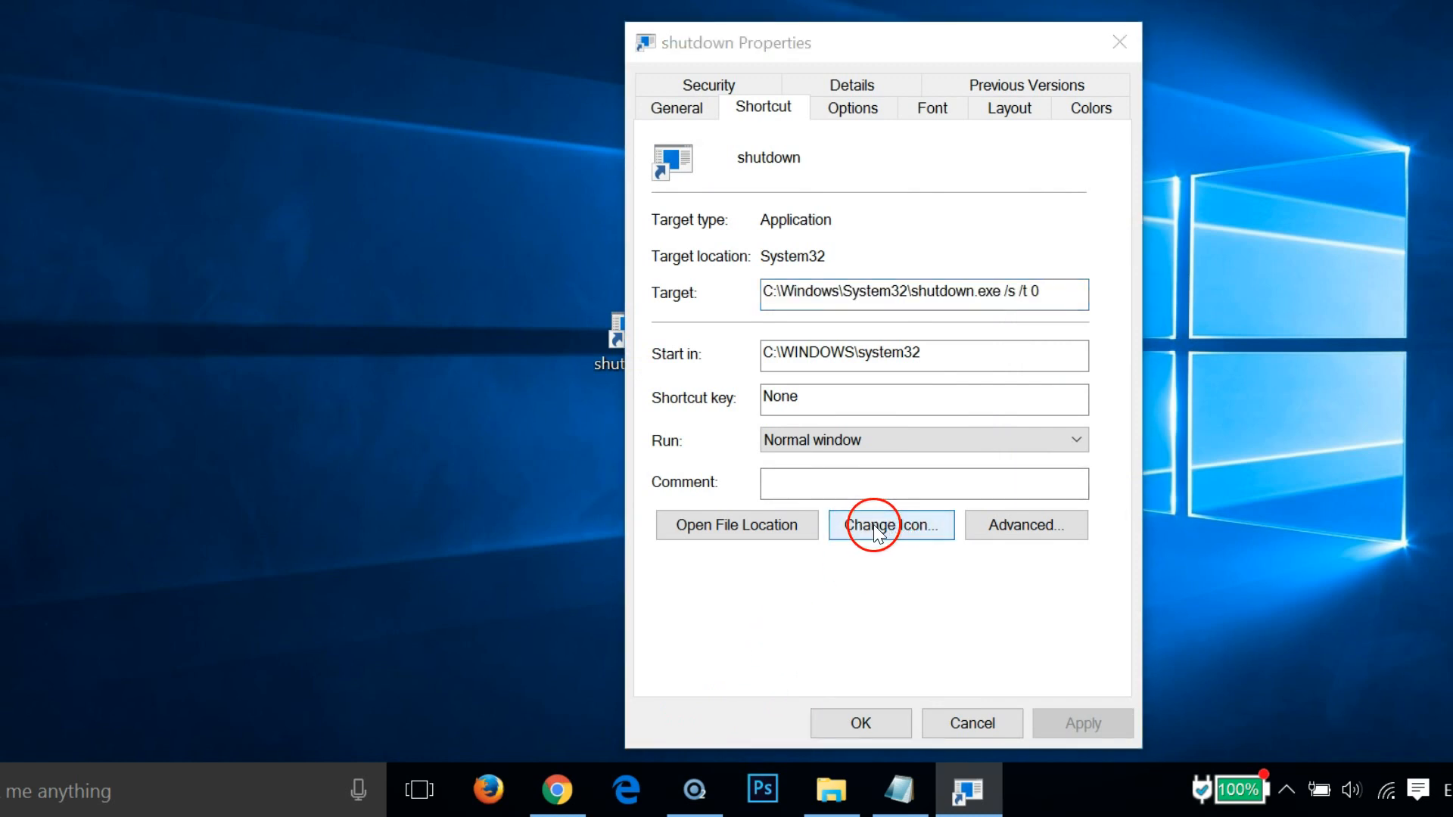
click(890, 526)
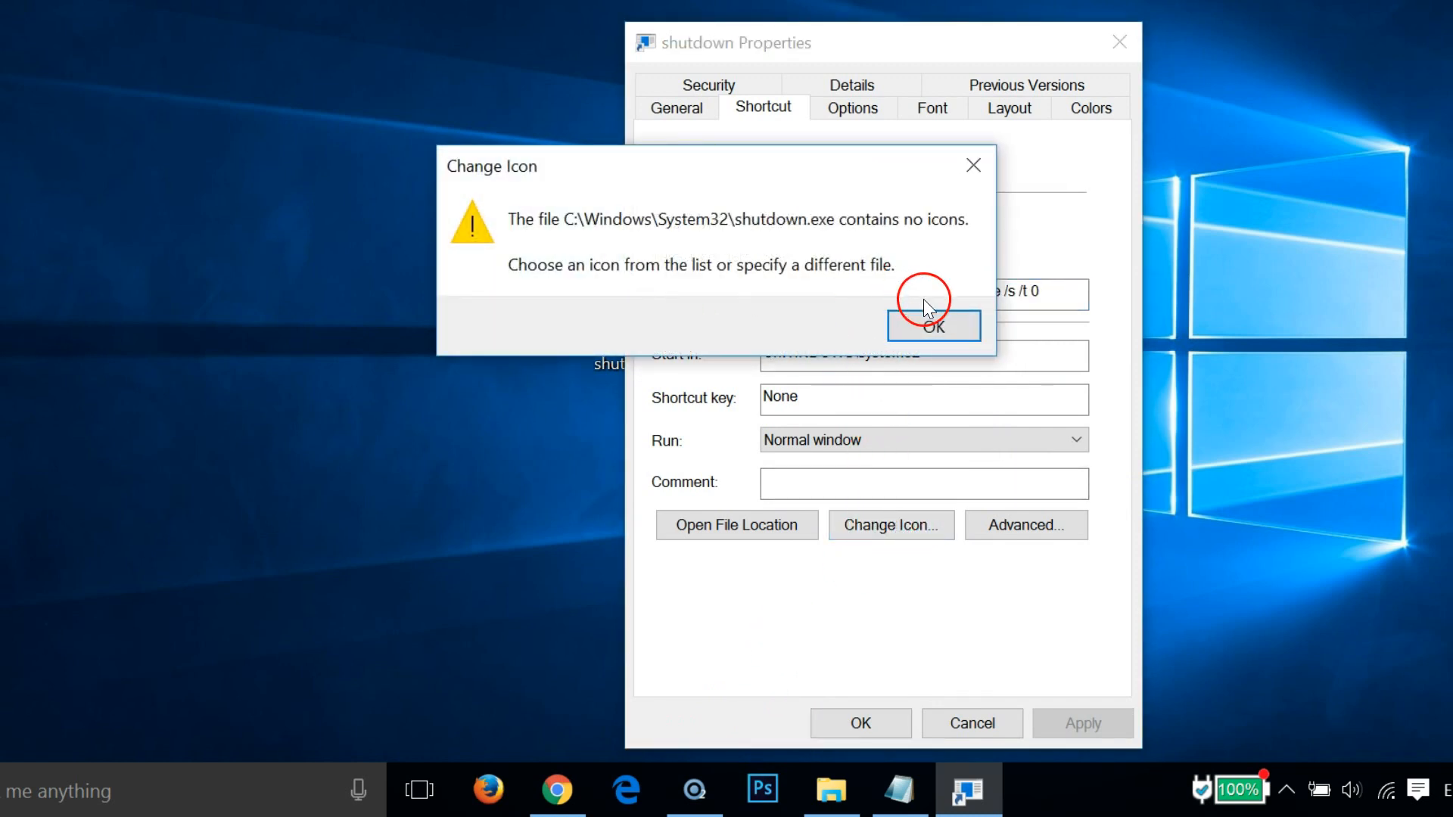
Dismiss the no-icons warning, pick the red power icon, and apply it
click(932, 325)
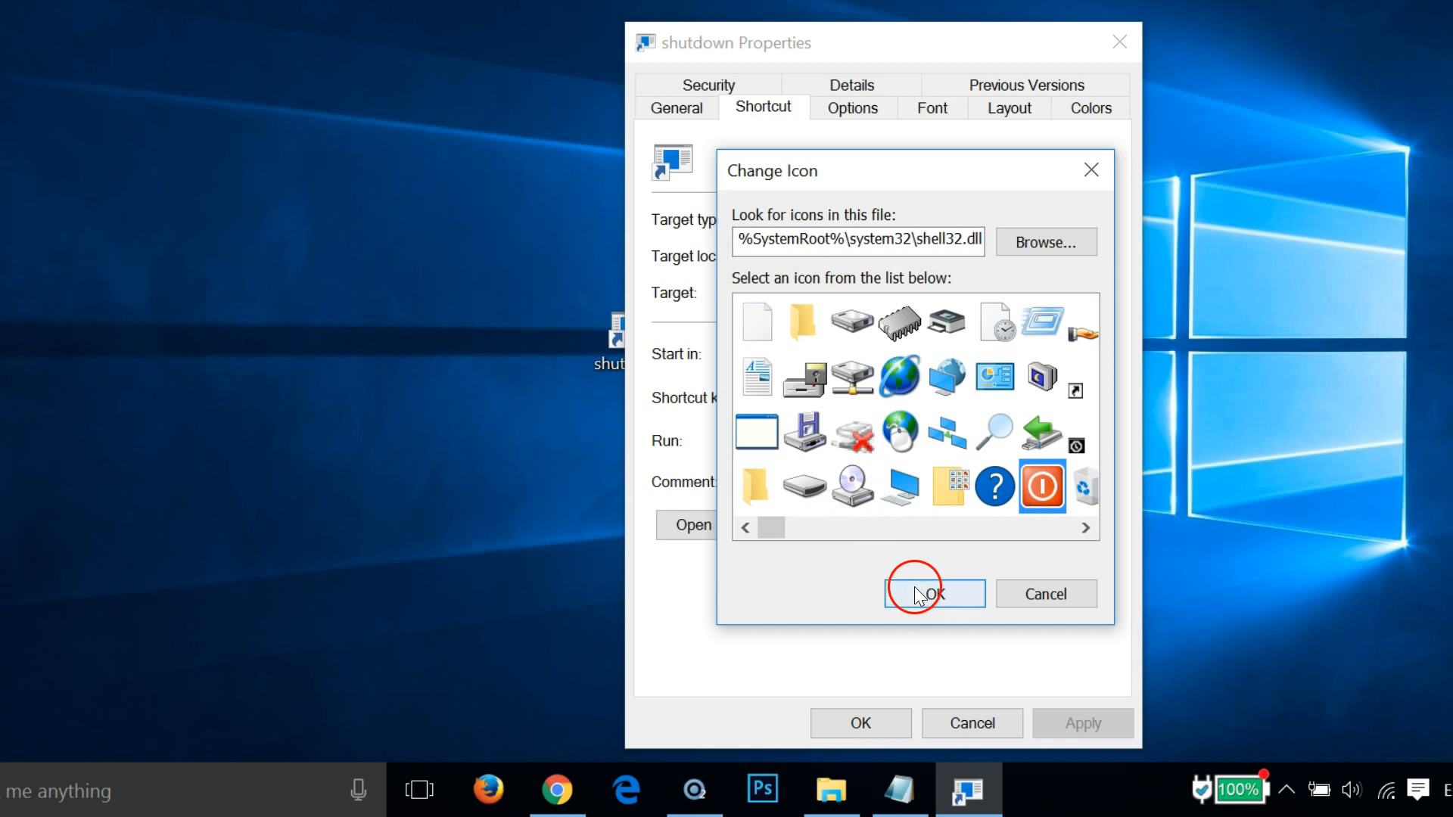
click(932, 594)
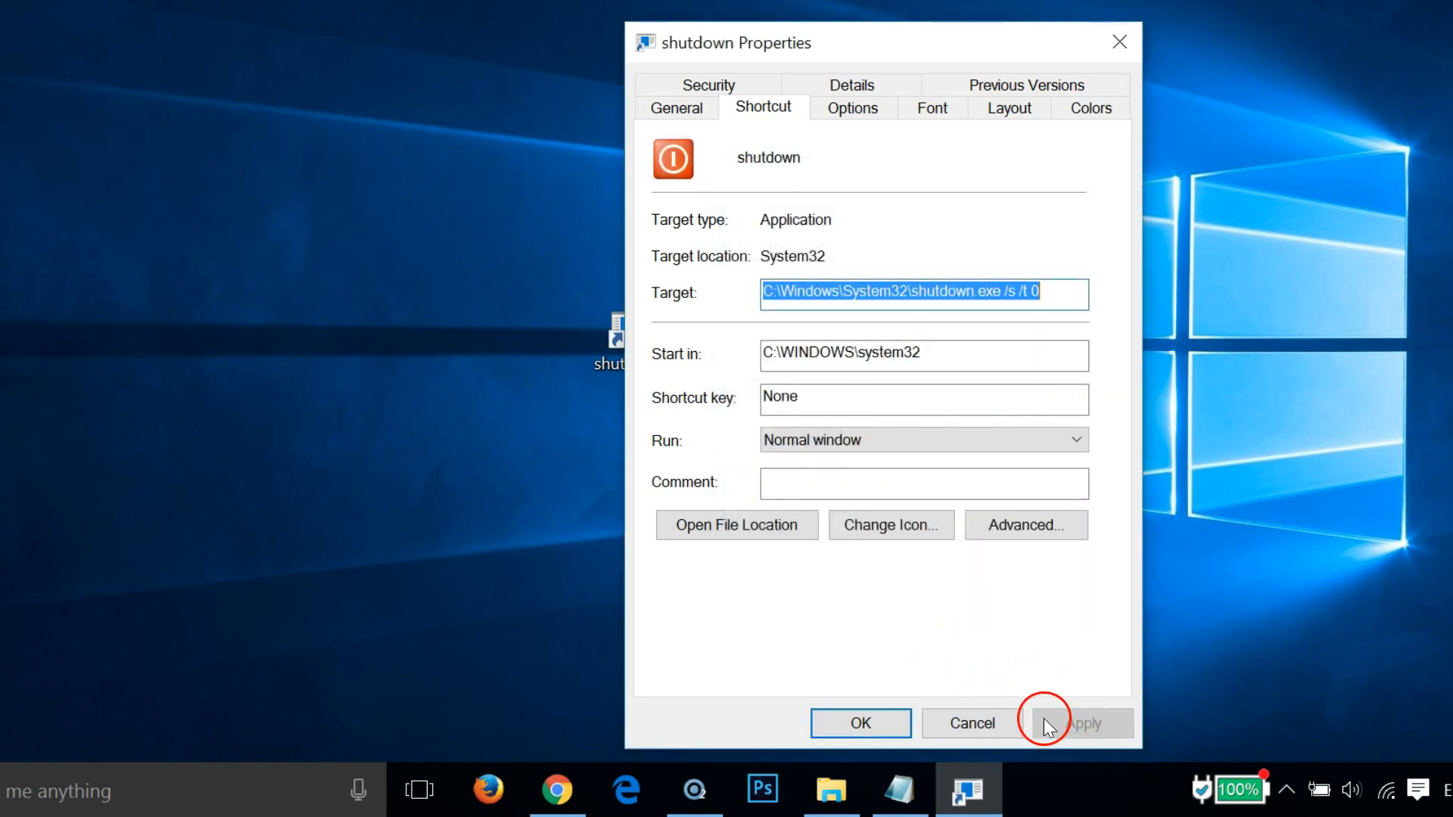
click(859, 723)
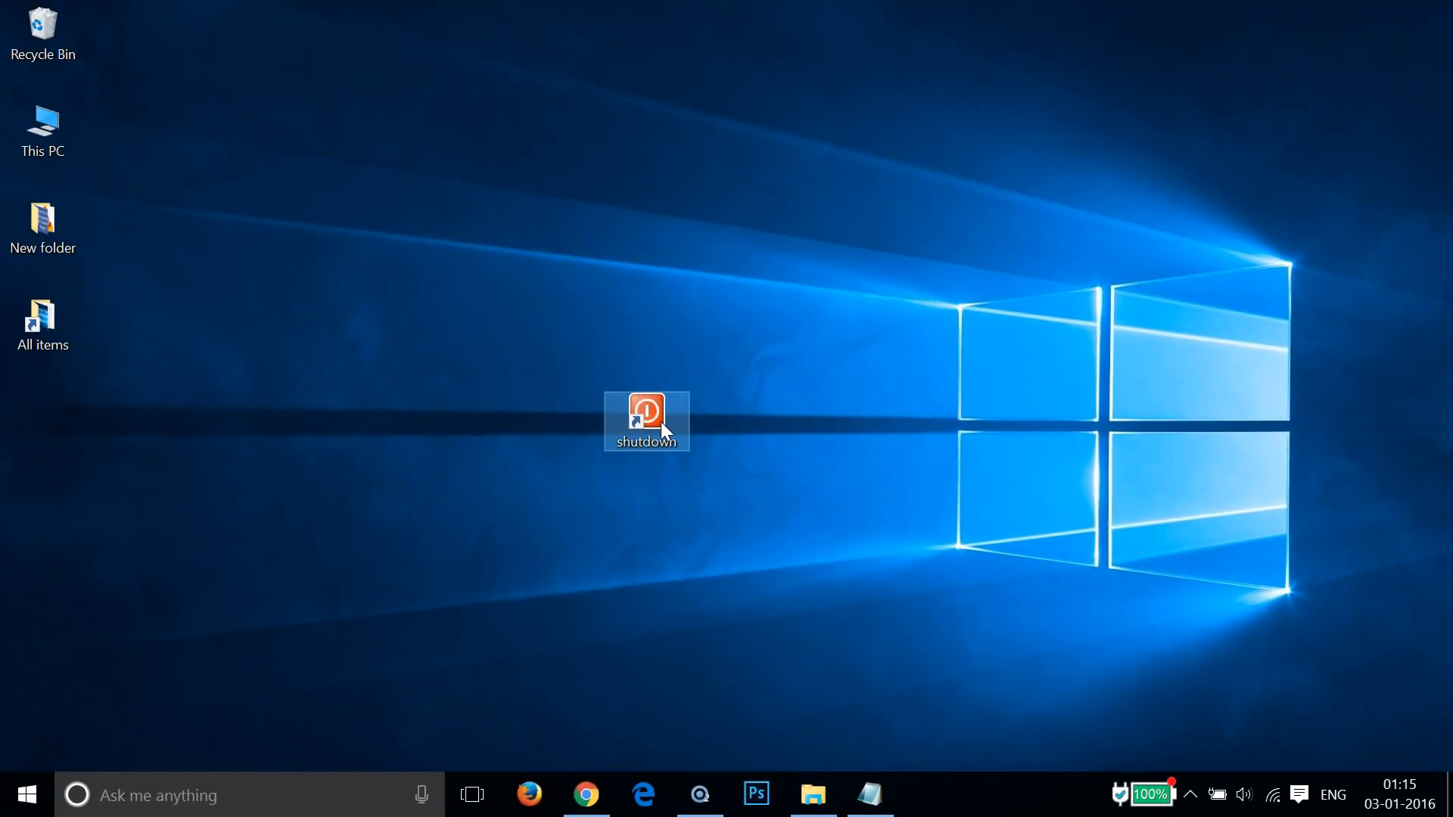
Drag the shutdown shortcut below All items, then restore Notepad from the taskbar
drag(645, 420, 50, 412)
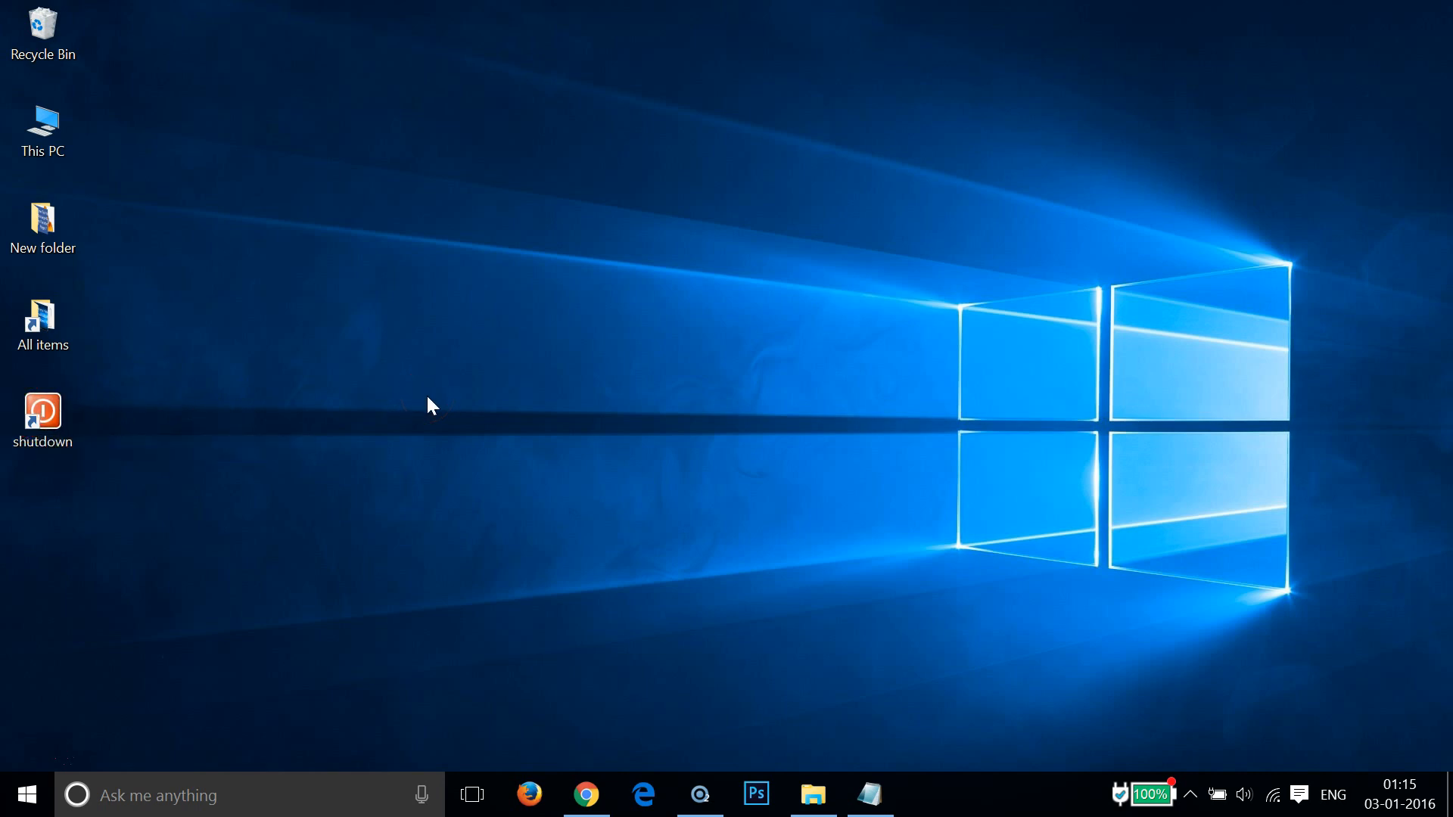
mouse_move(867, 794)
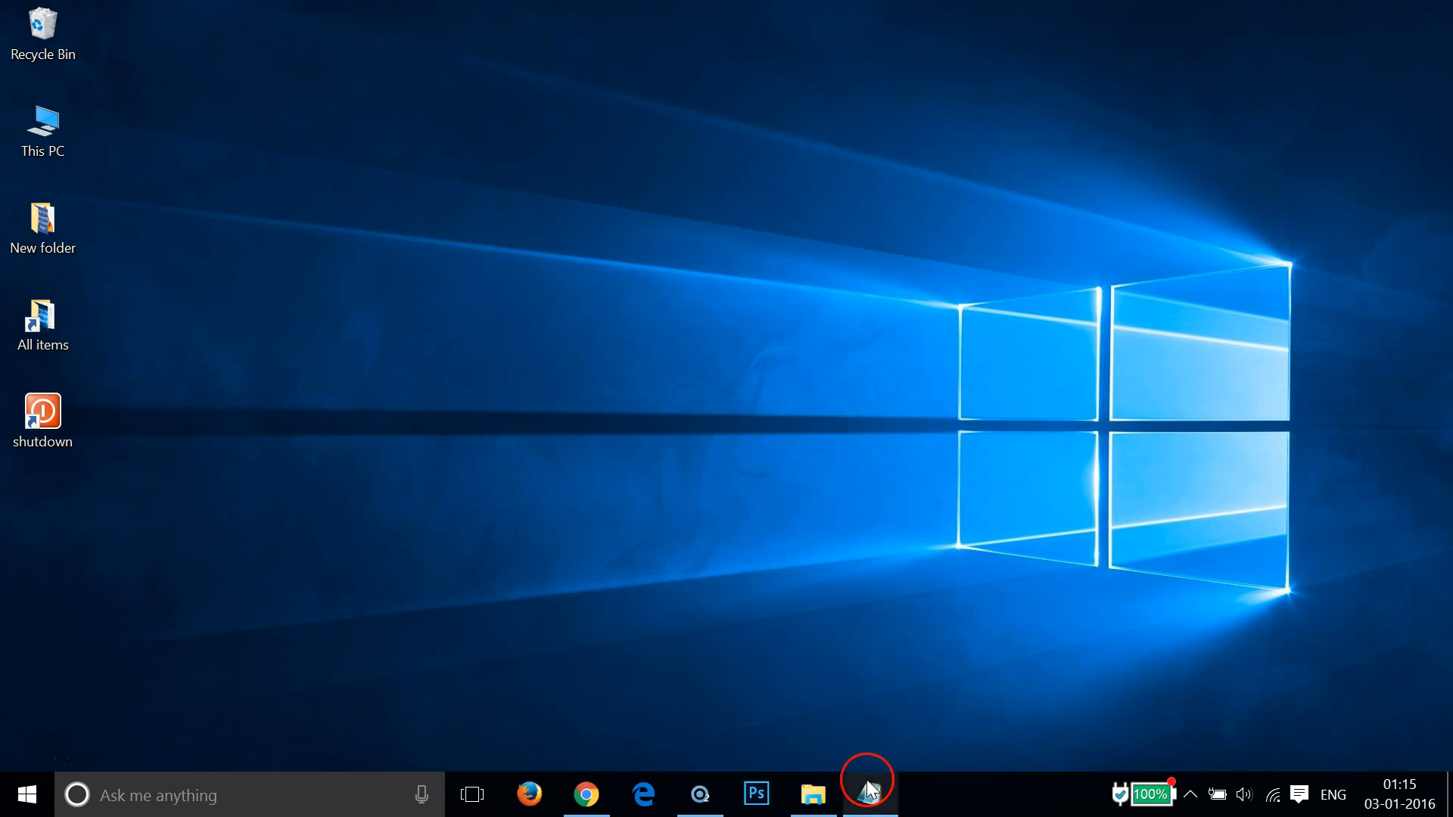
click(868, 795)
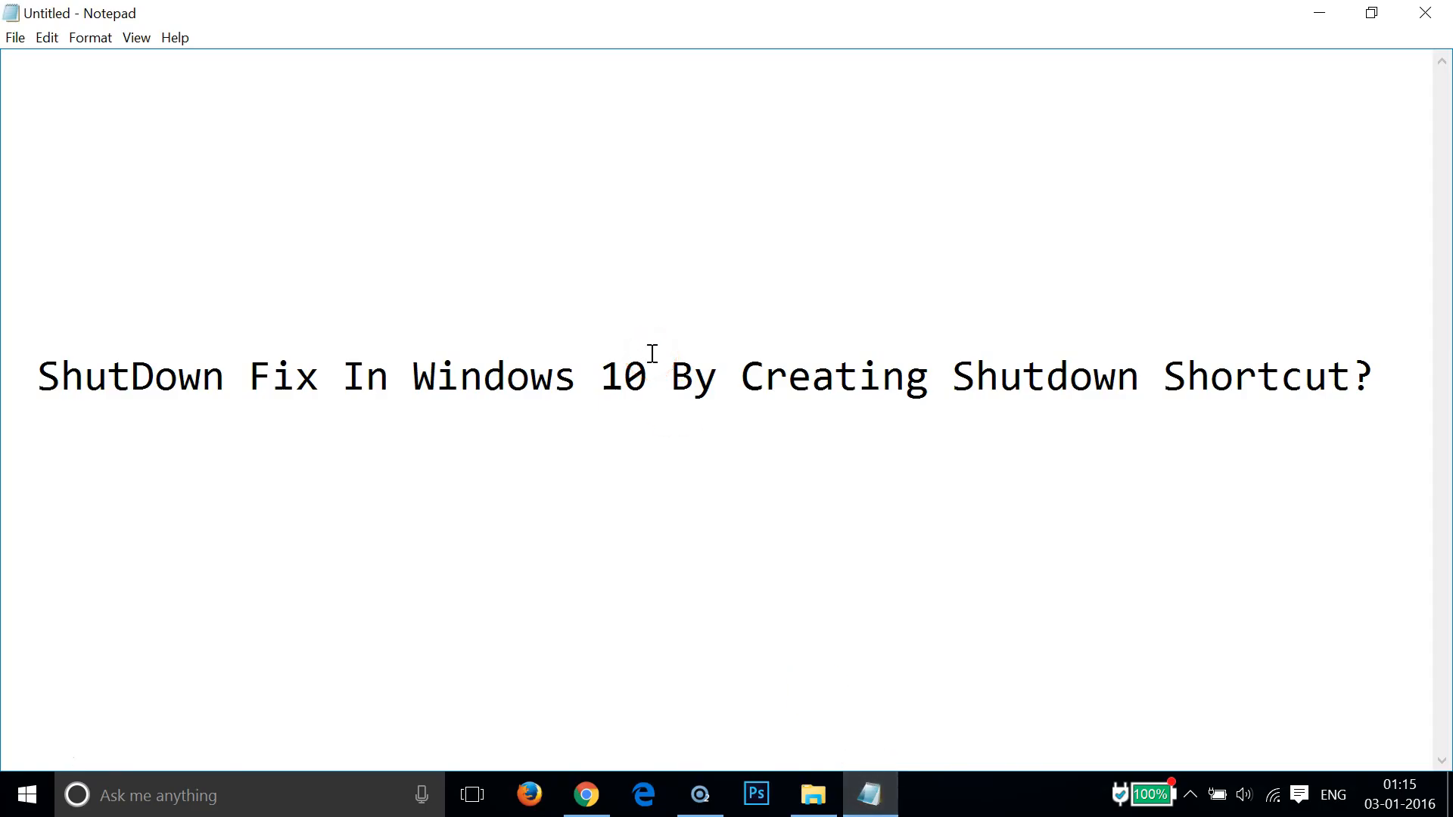